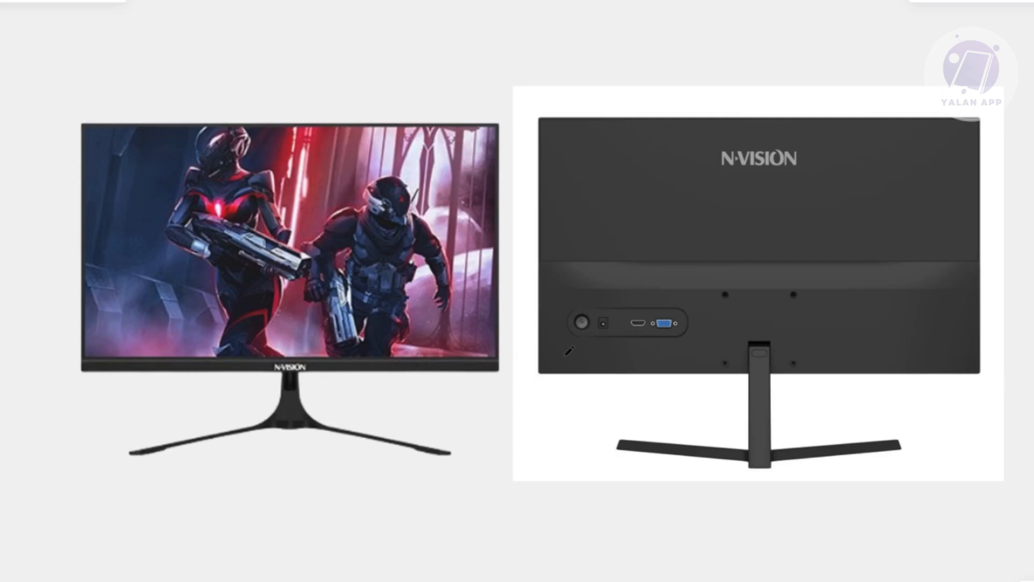
{"action": "mouse_move", "coordinate": [521, 274]}
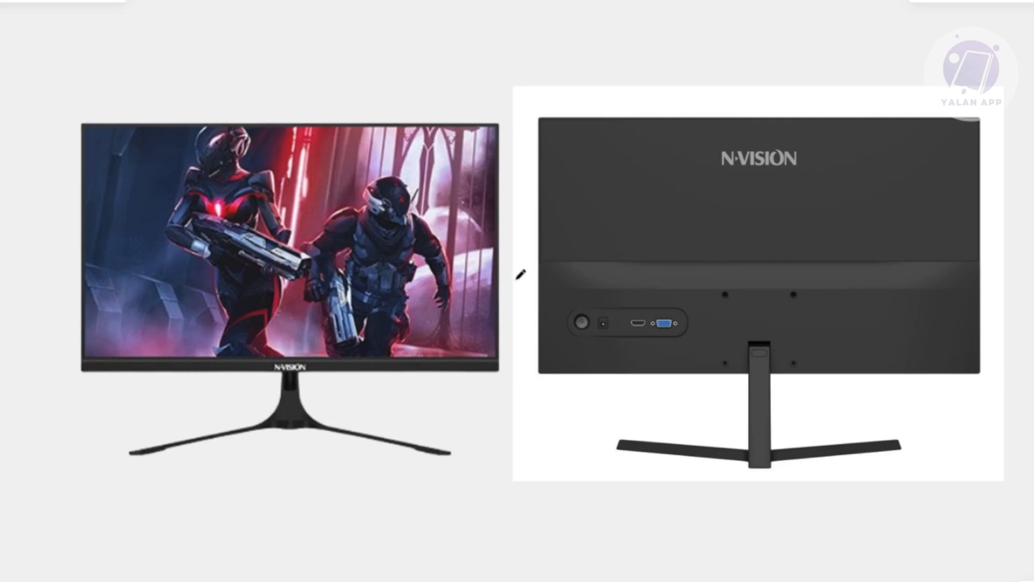
{"action": "mouse_move", "coordinate": [608, 297]}
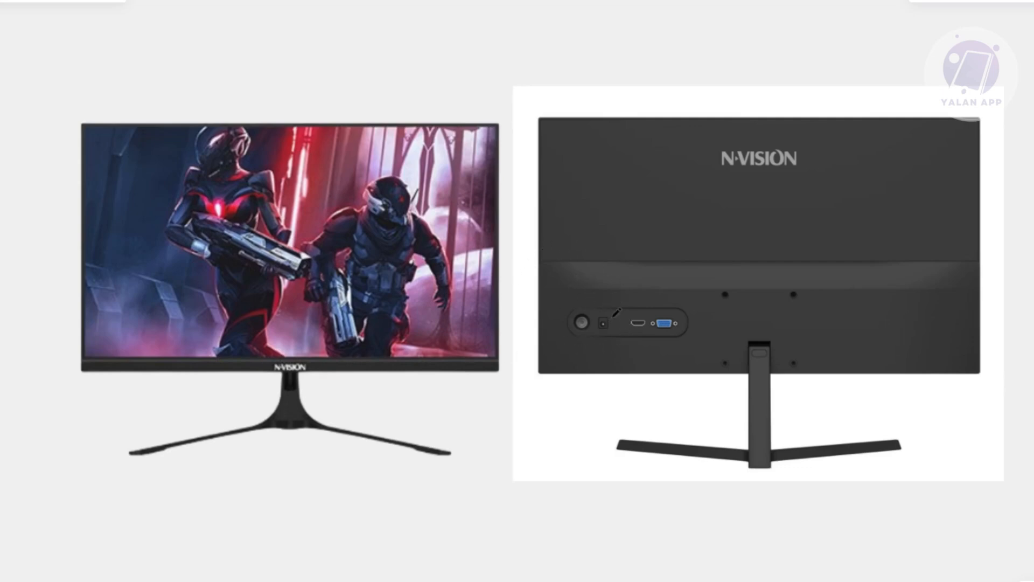
- Draw a green loop around the power input jack on the monitor's rear-view photo
{"action": "left_click_drag", "start_coordinate": [591, 304], "coordinate": [588, 342]}
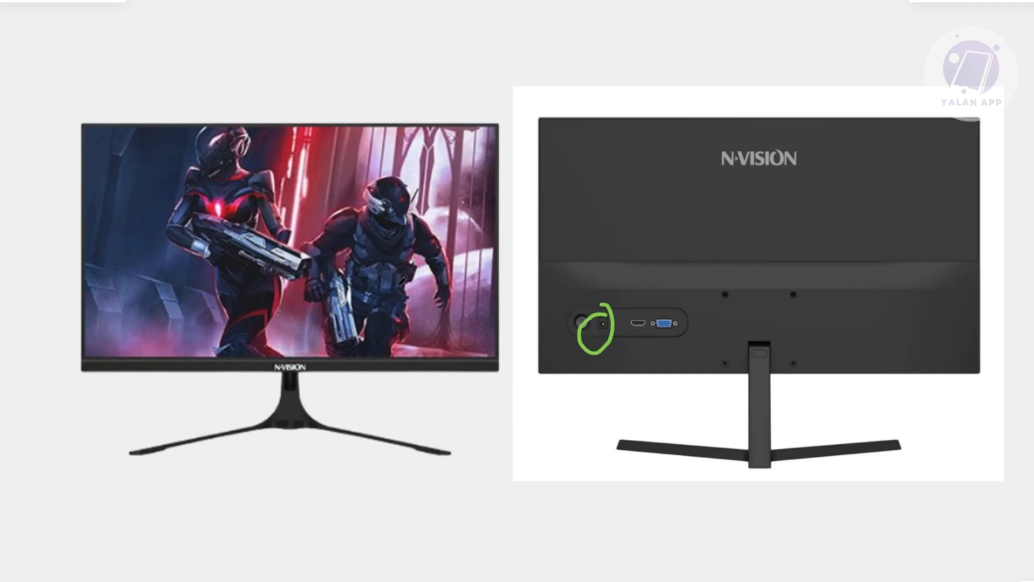
{"action": "mouse_move", "coordinate": [457, 324]}
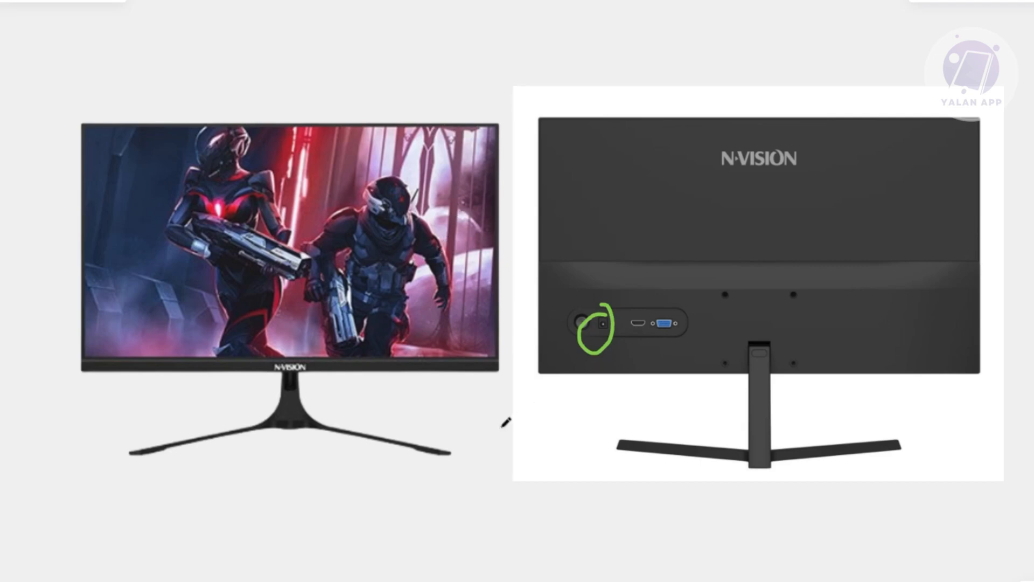
{"action": "mouse_move", "coordinate": [445, 12]}
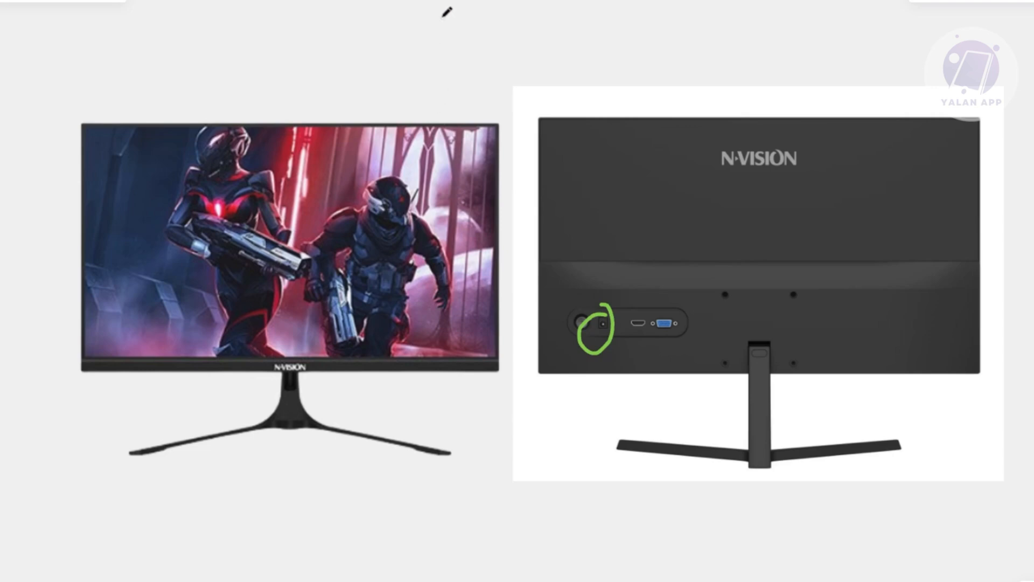
{"action": "left_click_drag", "start_coordinate": [447, 12], "coordinate": [472, 99]}
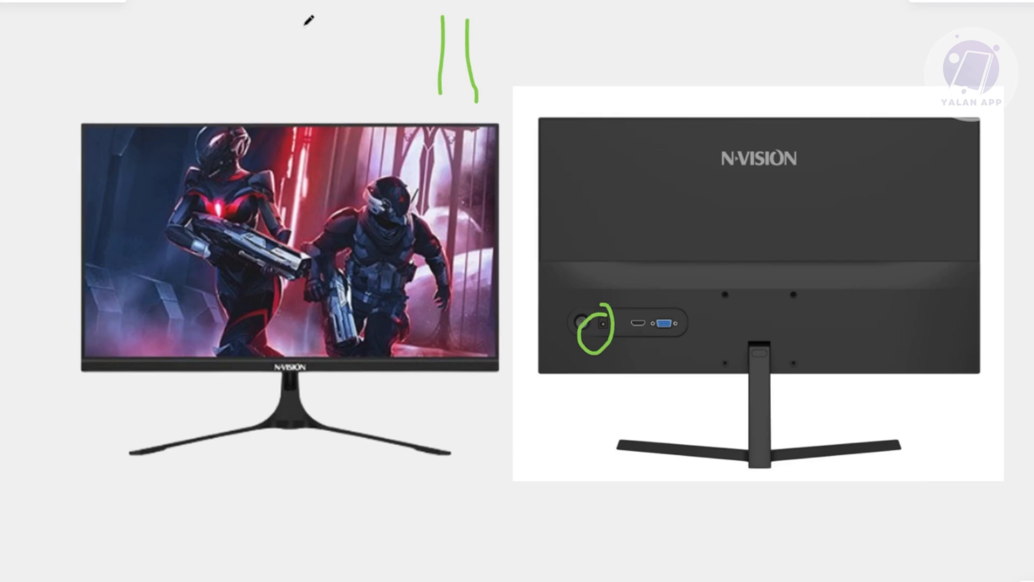
{"action": "left_click_drag", "start_coordinate": [302, 10], "coordinate": [286, 86]}
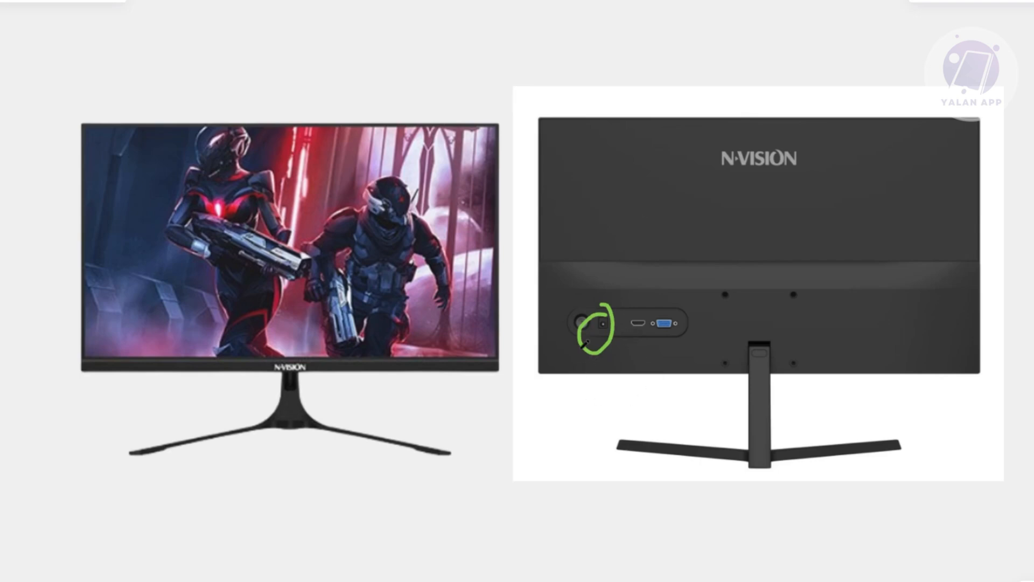
- Erase all green pen annotations, leaving both monitor photos clean
{"action": "left_click", "coordinate": [504, 442]}
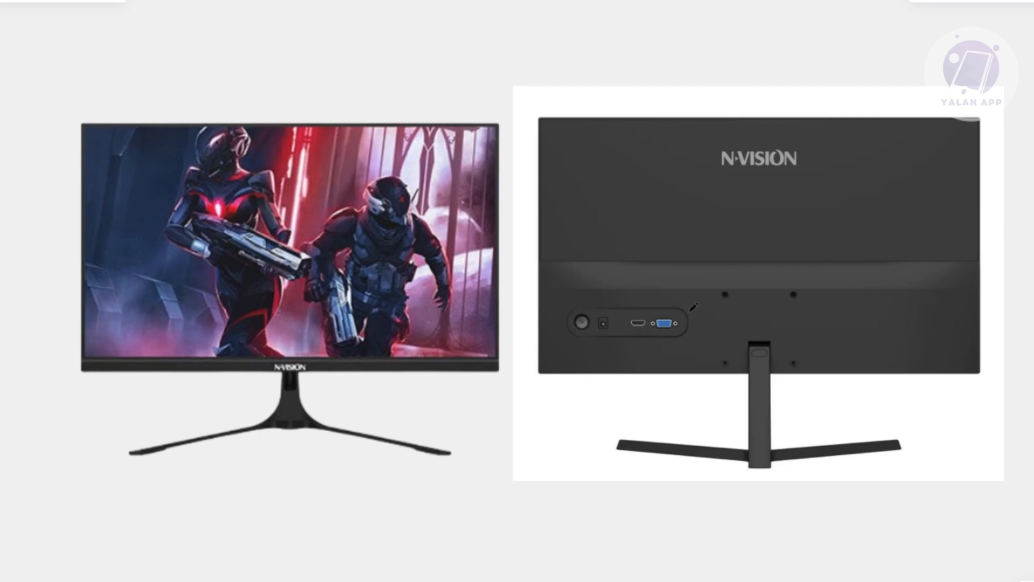
{"action": "mouse_move", "coordinate": [649, 321]}
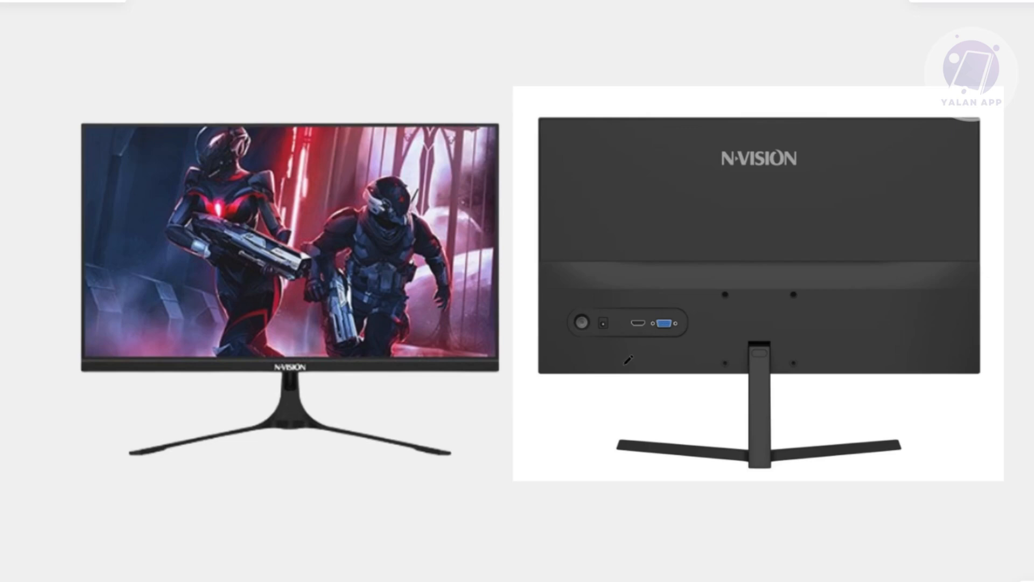
{"action": "left_click_drag", "start_coordinate": [606, 310], "coordinate": [630, 343]}
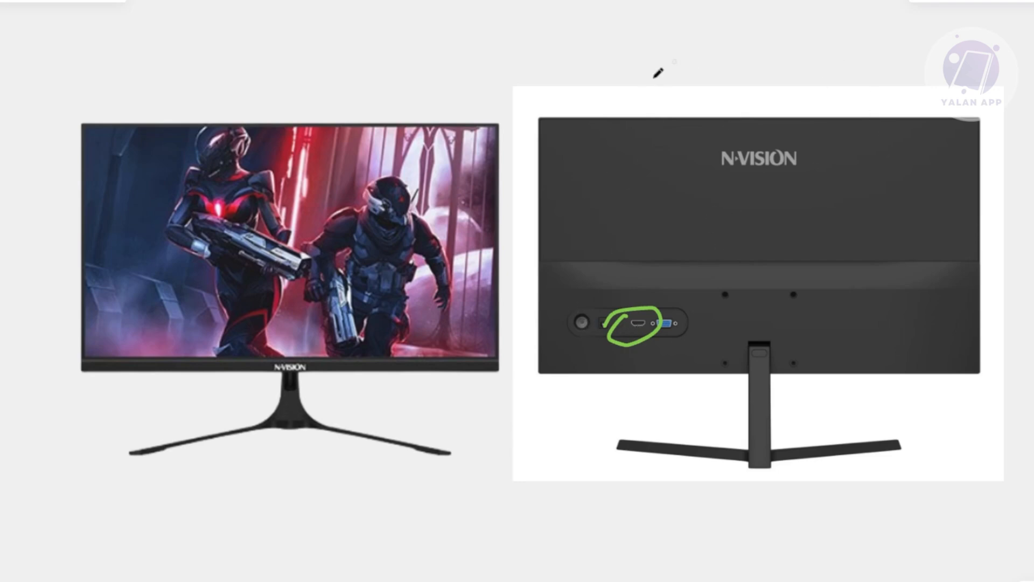
{"action": "mouse_move", "coordinate": [553, 201]}
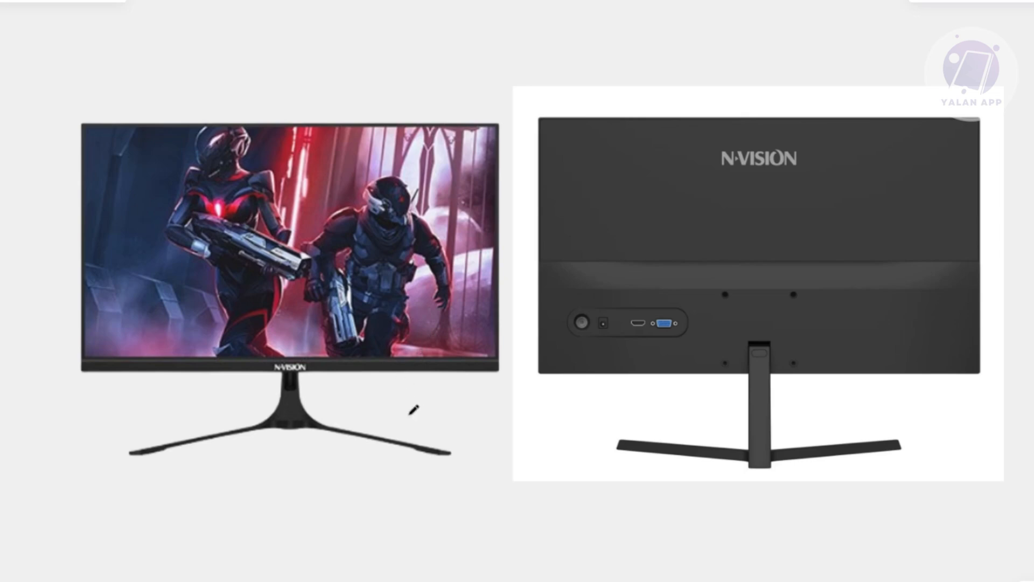
{"action": "mouse_move", "coordinate": [543, 372]}
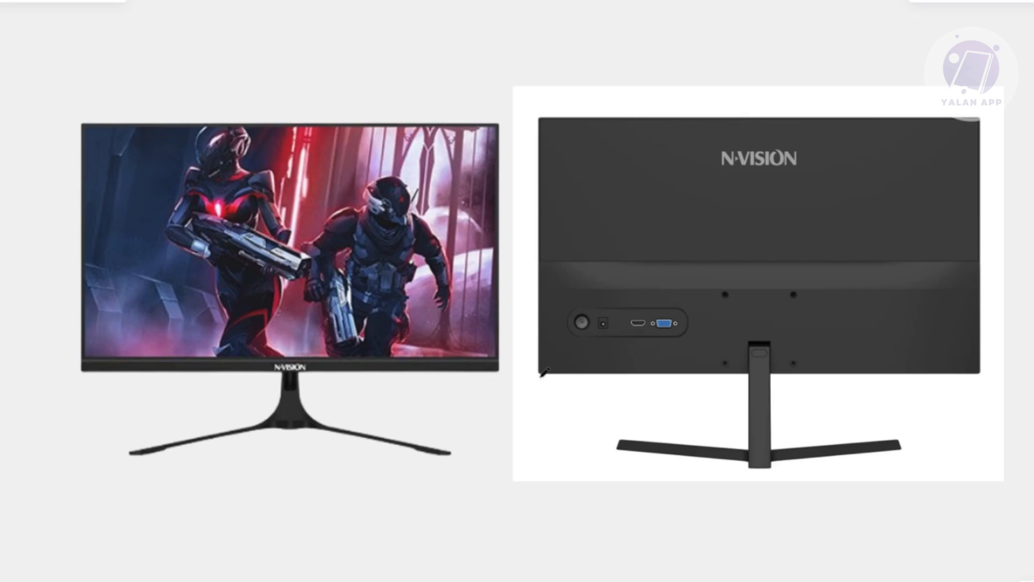
{"action": "left_click", "coordinate": [515, 454]}
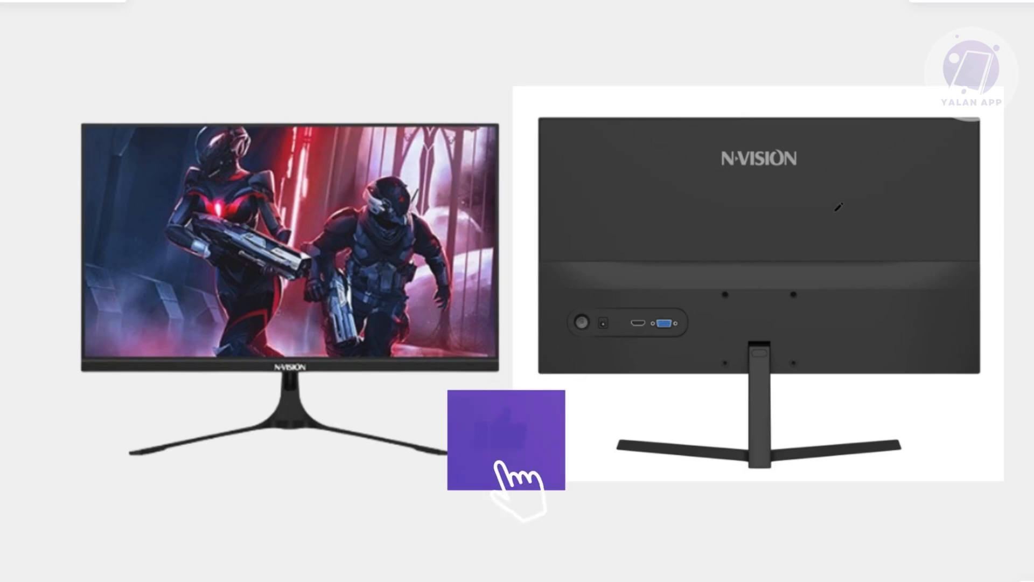